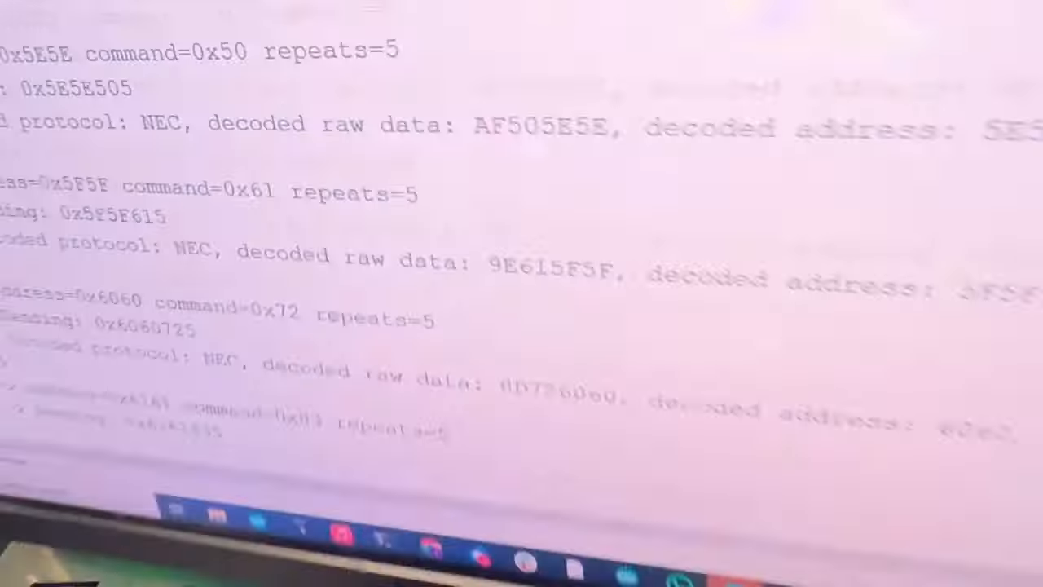
scroll("down", 3)
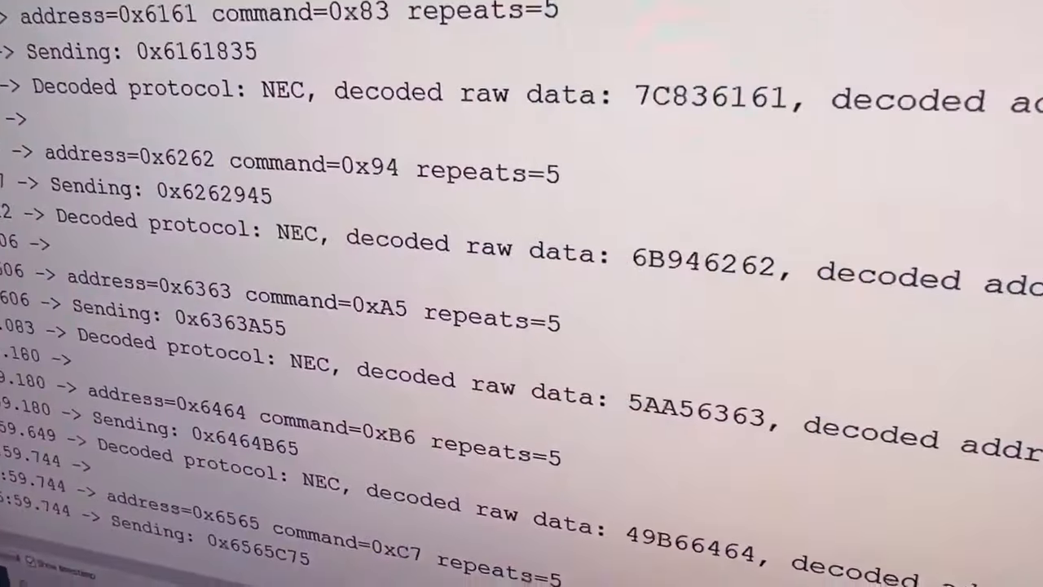